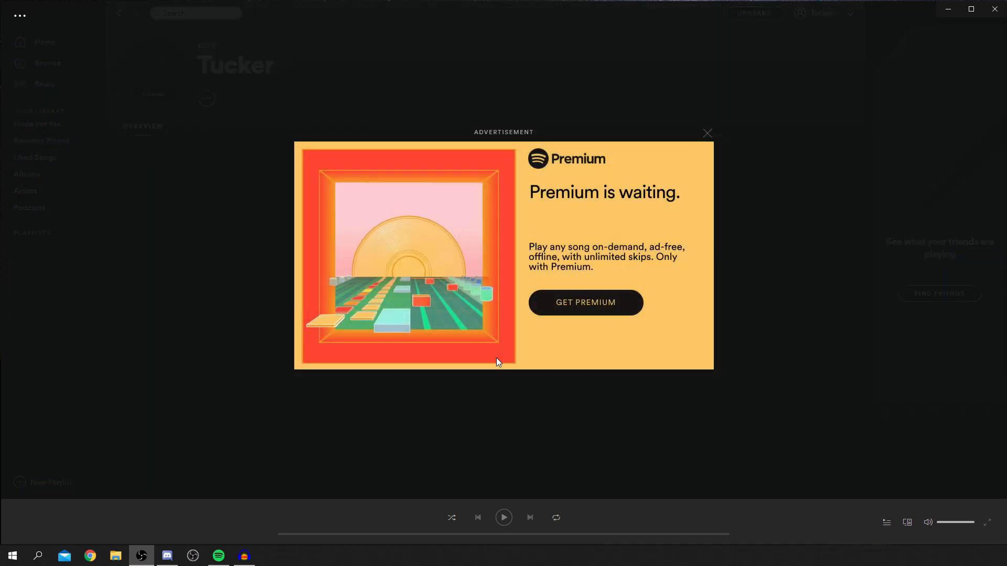
Dismiss the Premium ad, visit Home, and return to the Tucker profile page.
click(707, 133)
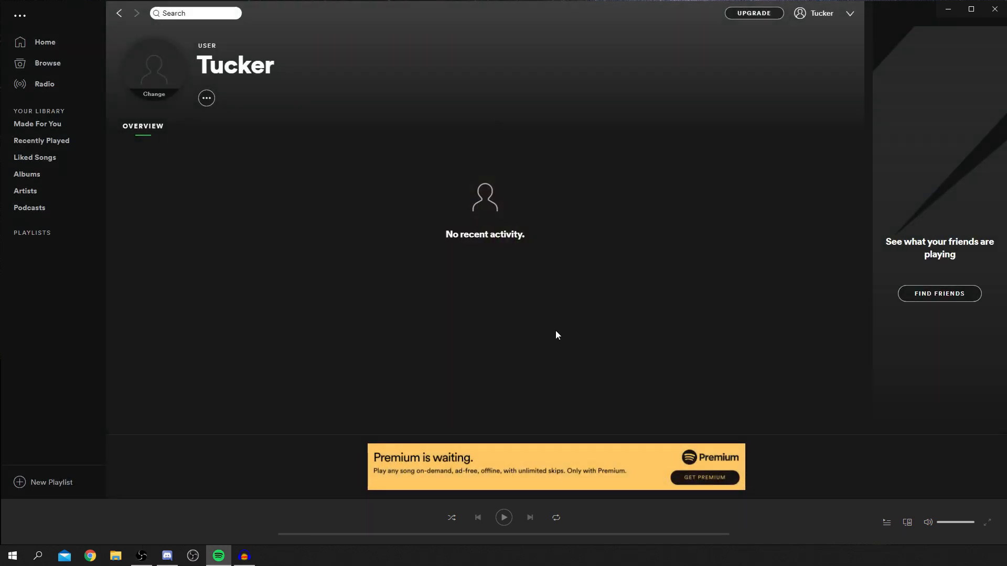
mouse_move(72, 64)
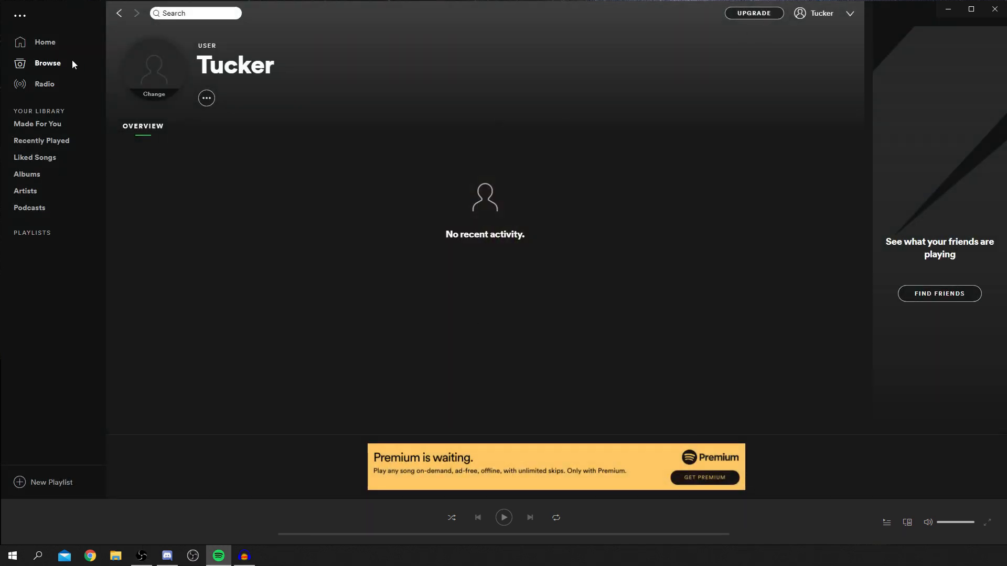
click(44, 42)
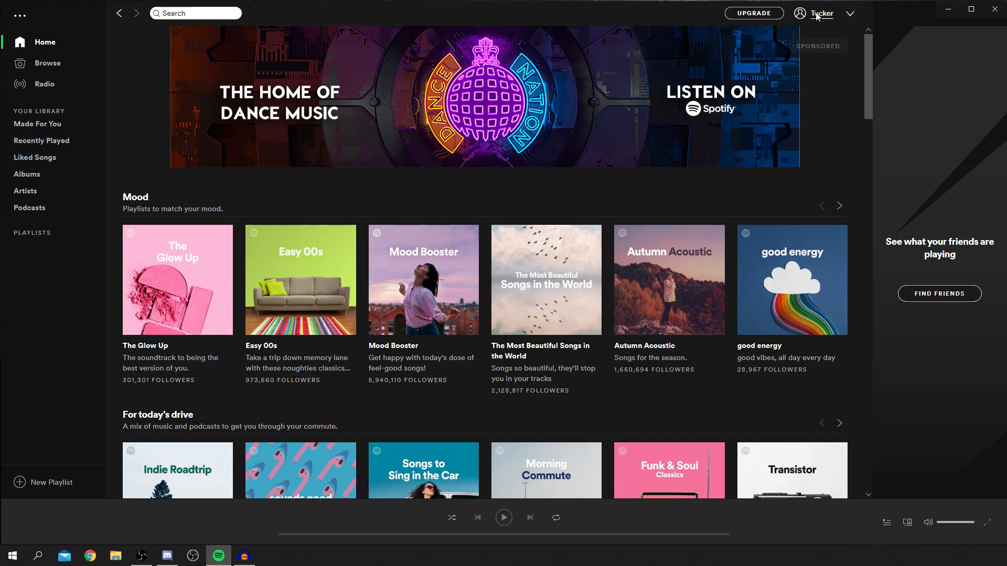
click(821, 13)
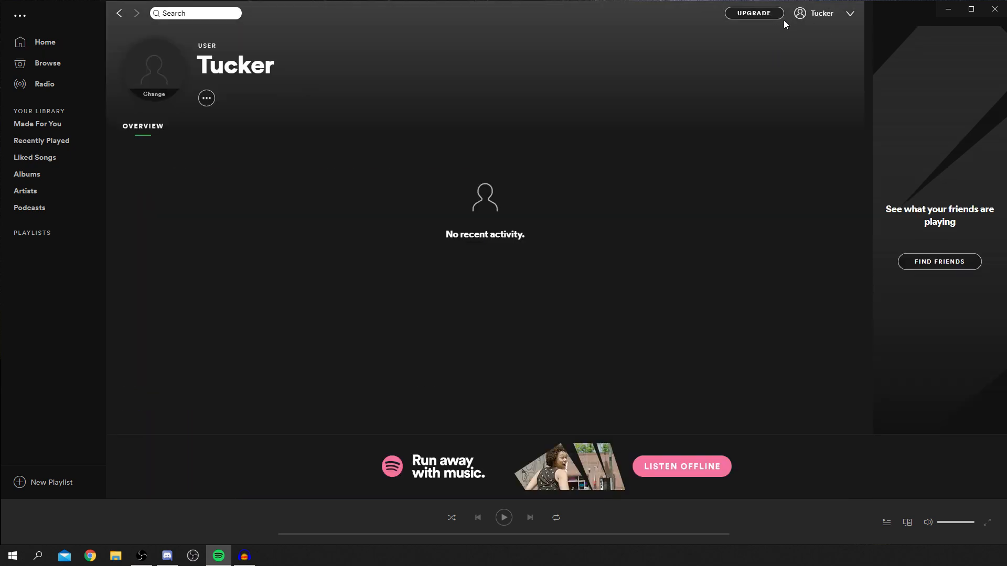
mouse_move(831, 33)
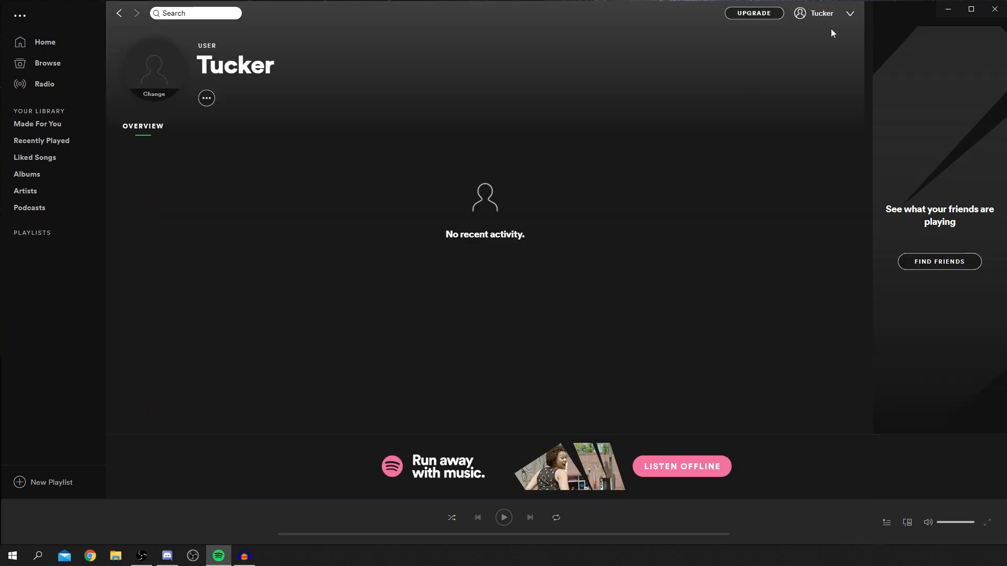
mouse_move(791, 26)
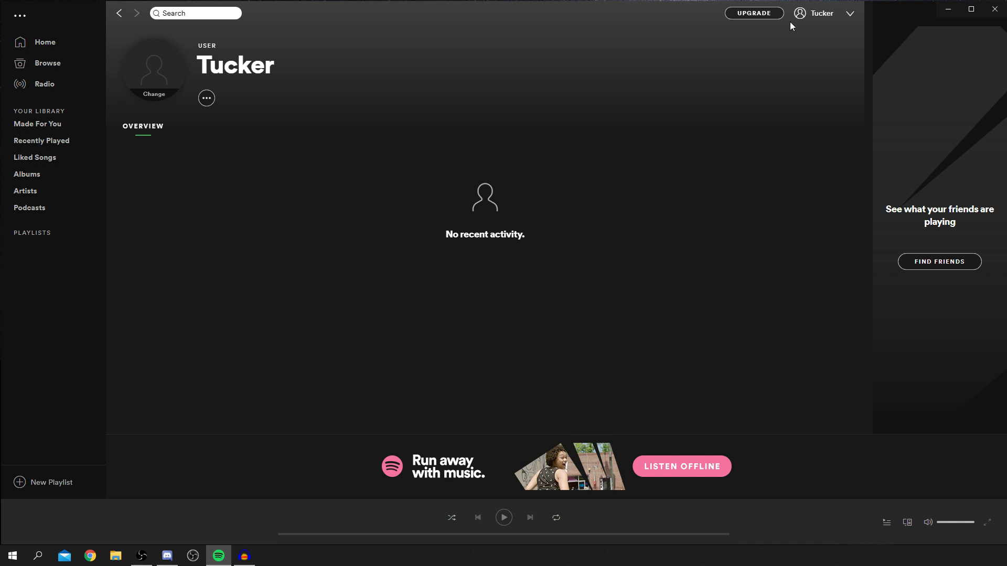
mouse_move(223, 66)
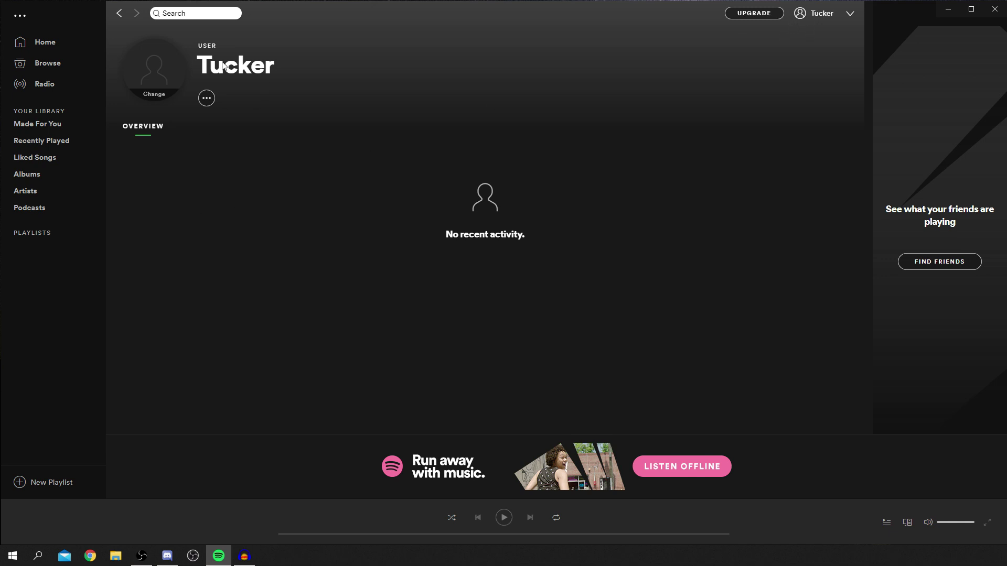
mouse_move(261, 88)
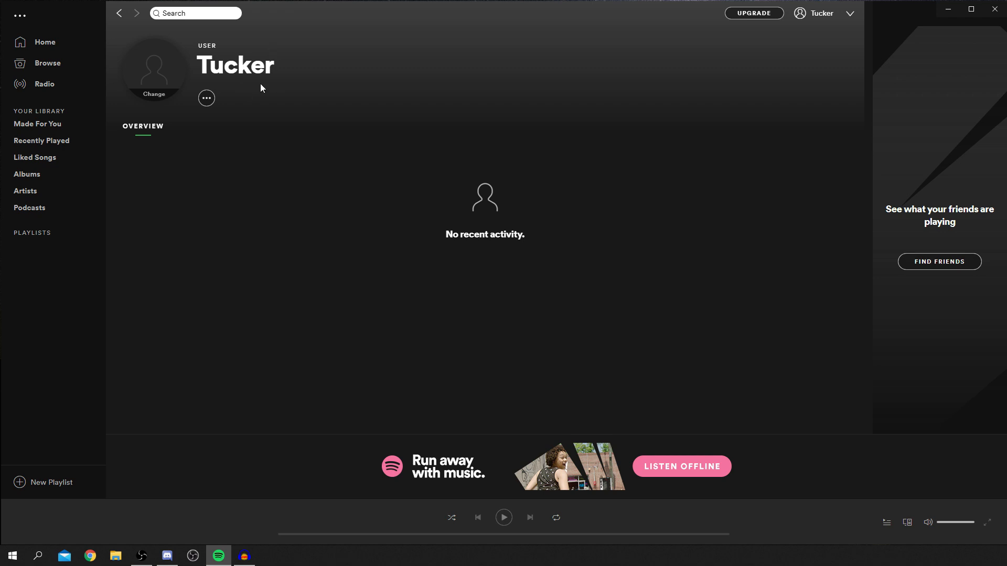
mouse_move(942, 85)
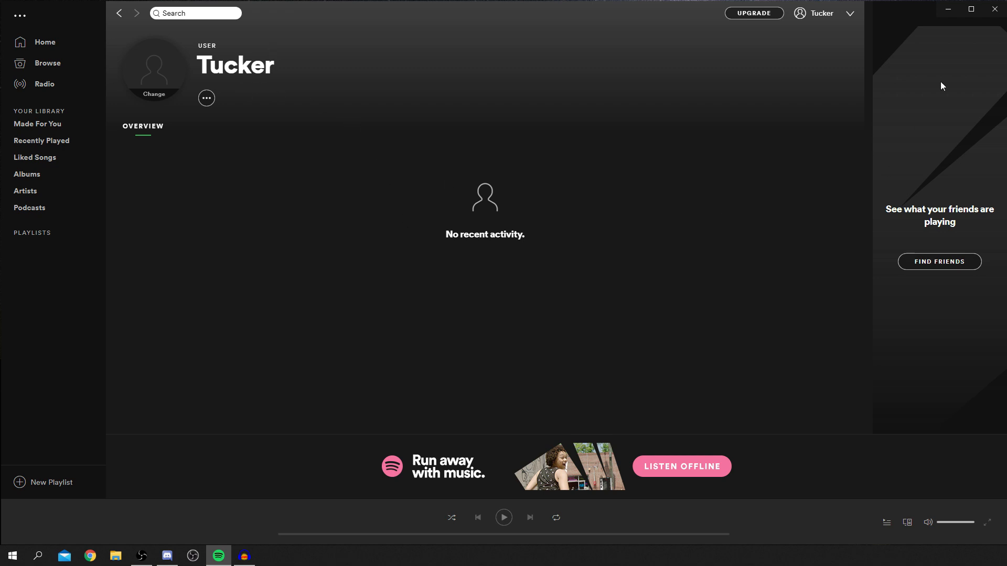
mouse_move(843, 14)
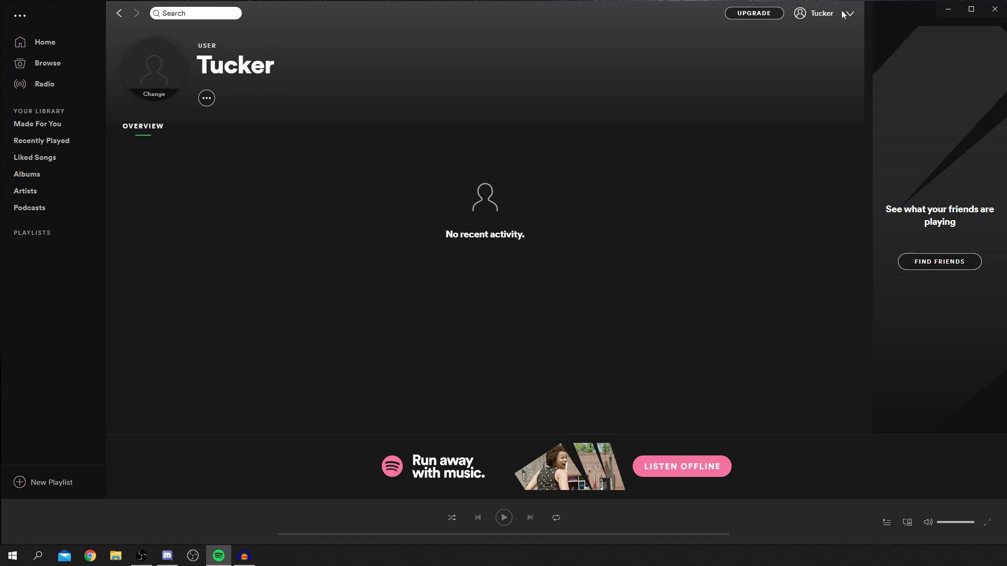
Reach the web Account overview from the profile menu and review the profile details.
click(848, 13)
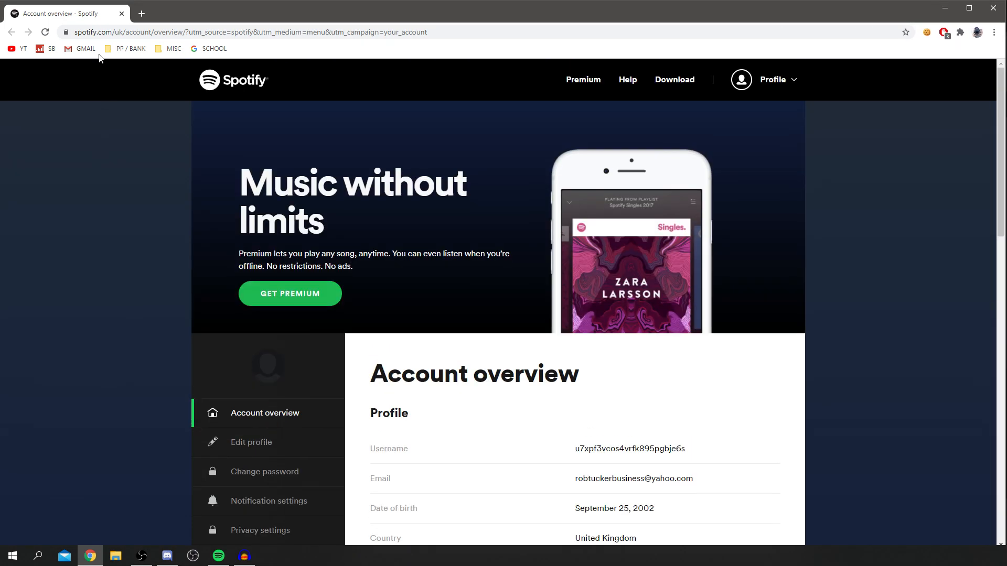
mouse_move(545, 450)
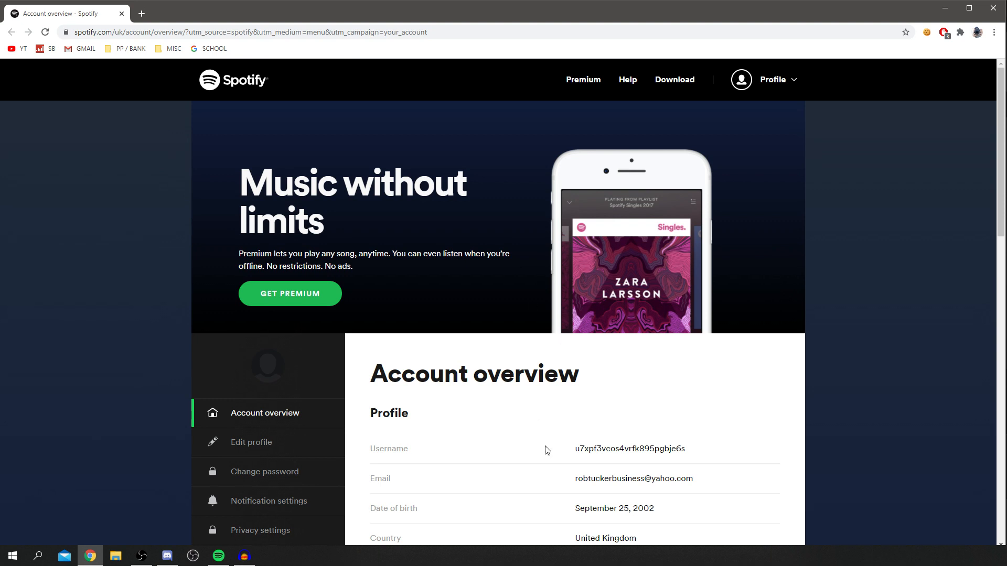
scroll(down, 3)
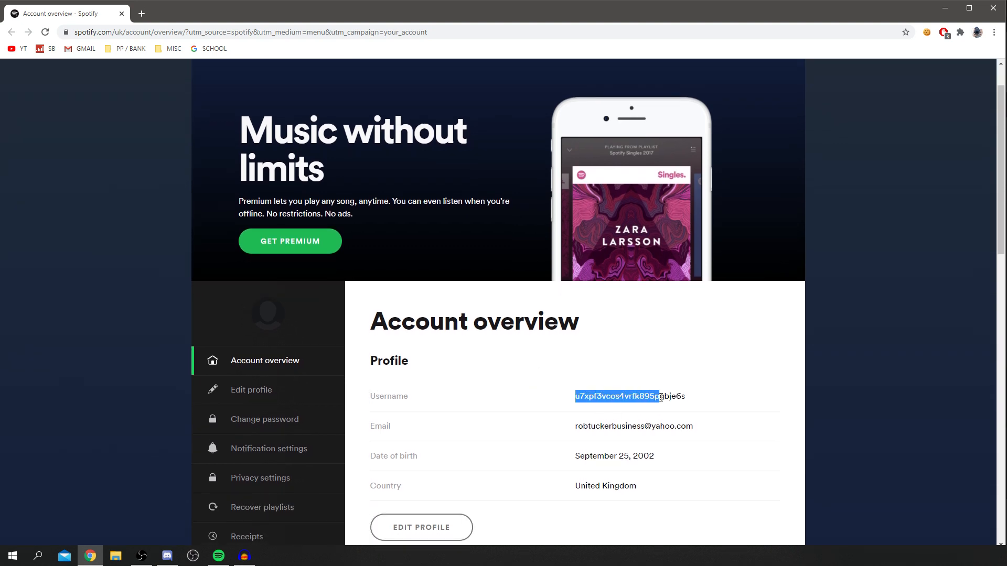
scroll(up, 3)
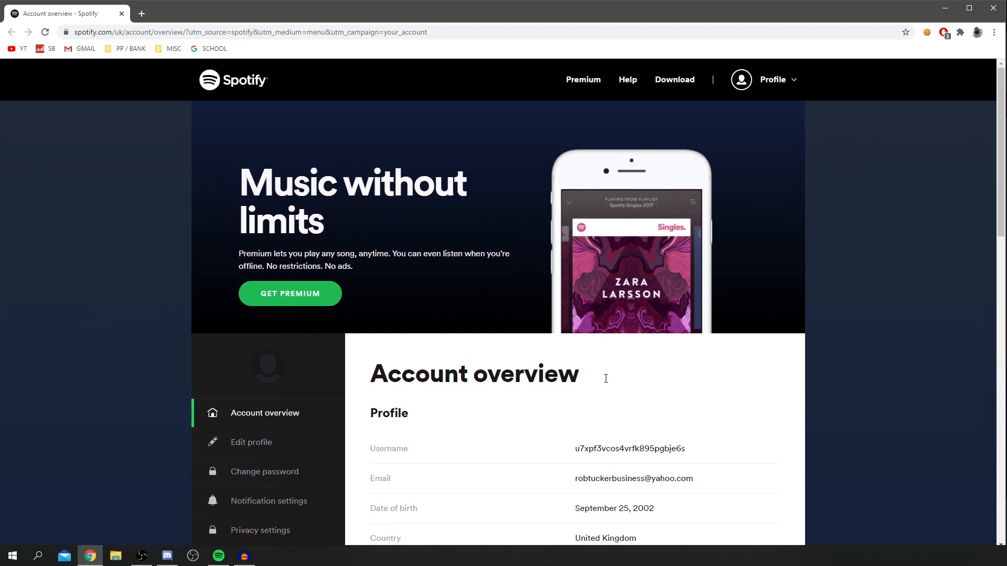
click(218, 556)
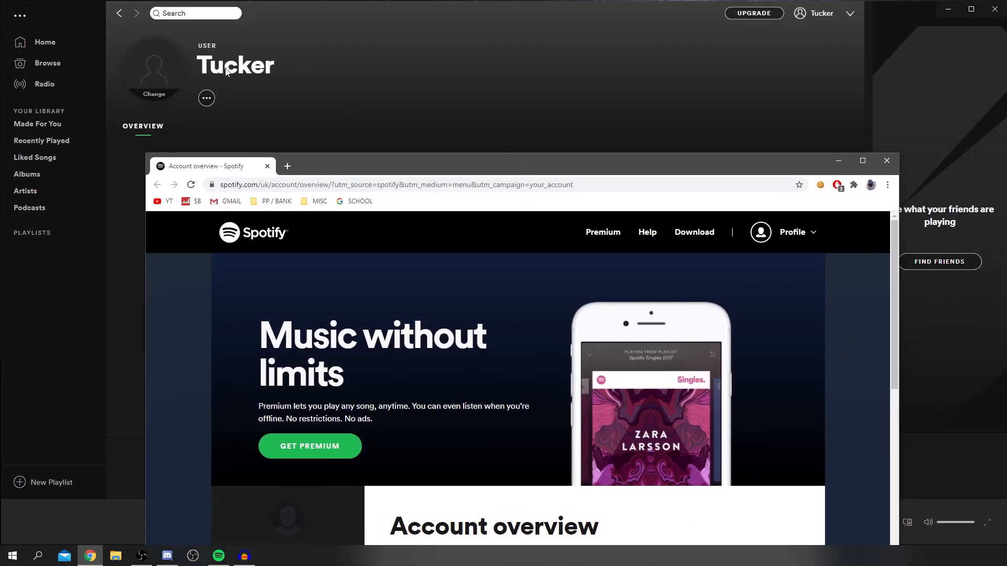
mouse_move(284, 74)
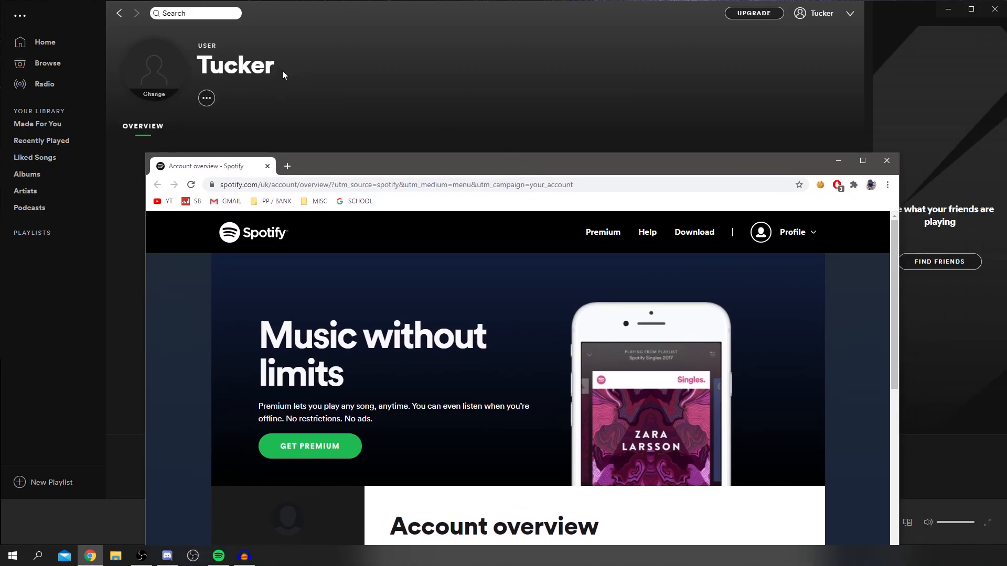
Maximize the account overview and bring the mirrored iPhone home screen on top.
click(862, 160)
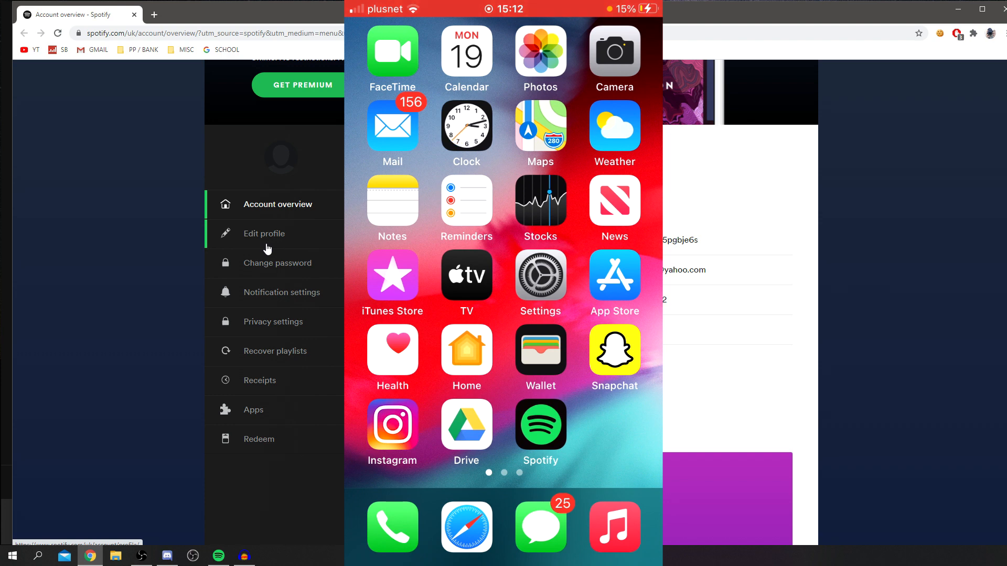
Launch Spotify on the iPhone and reach the Tucker profile via Settings.
click(540, 422)
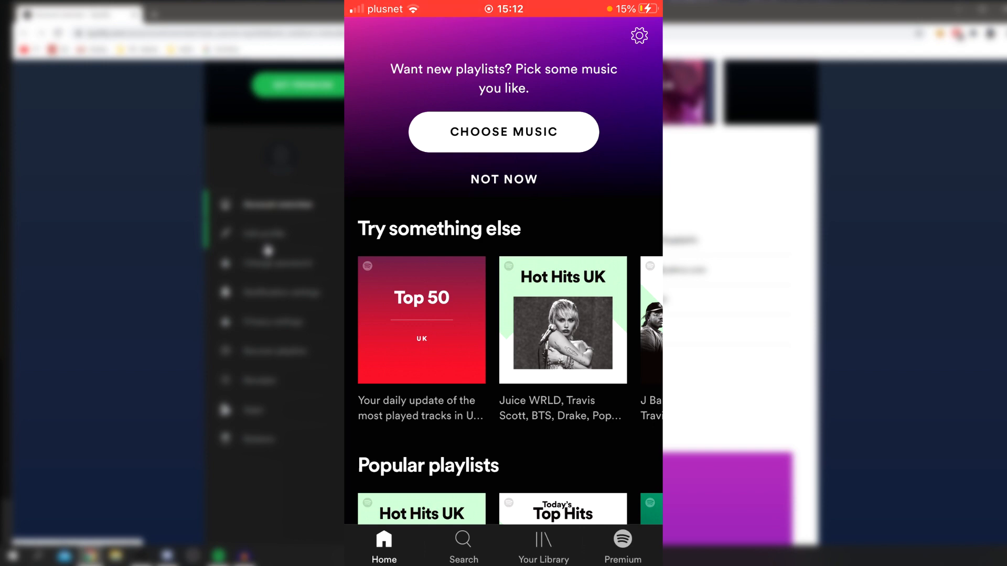
click(639, 35)
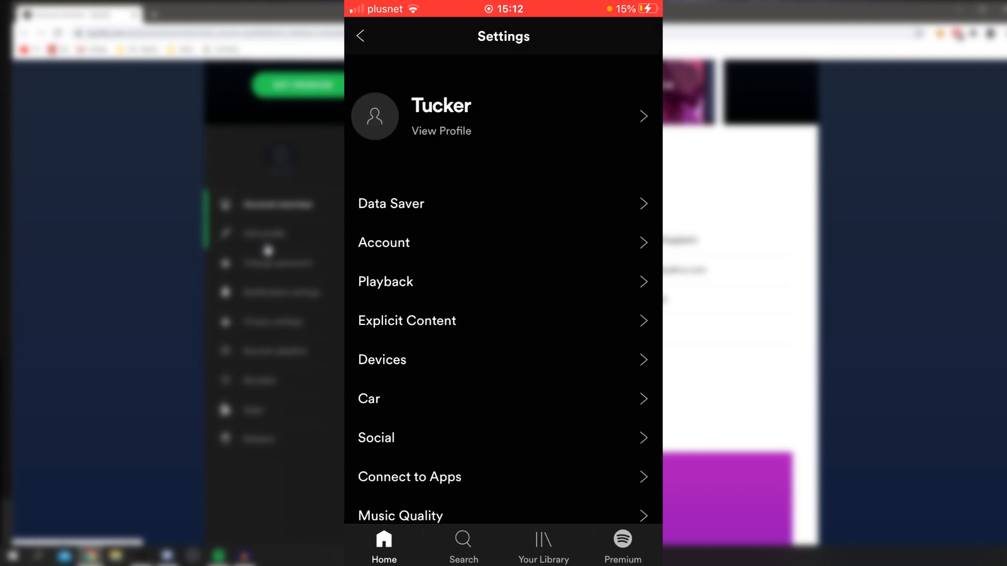
scroll(down, 3)
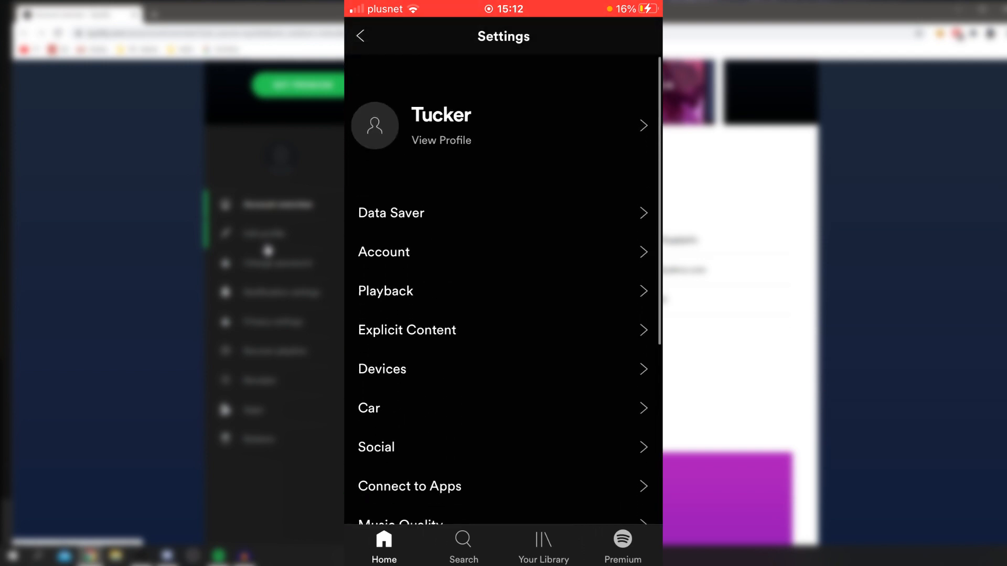
scroll(up, 3)
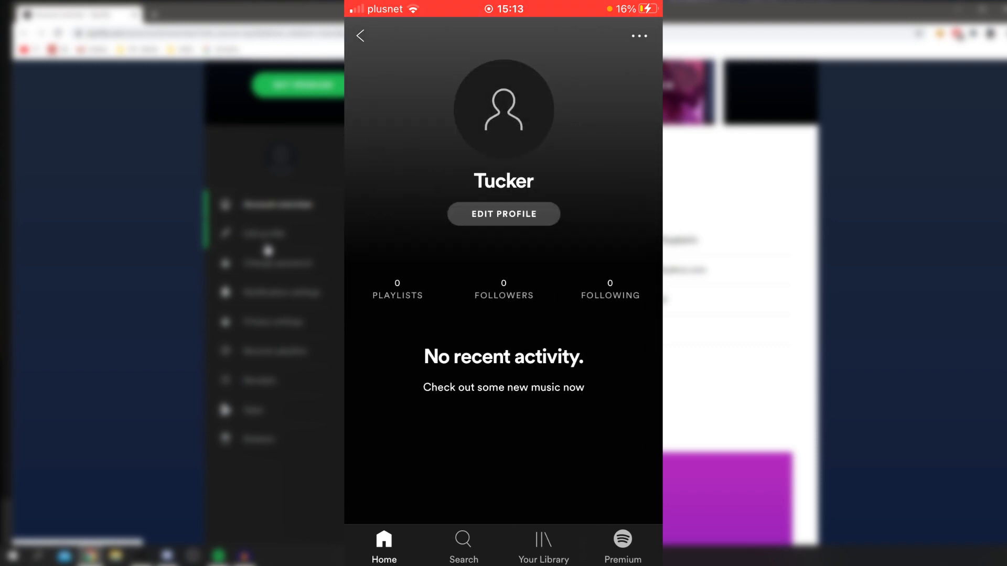
Edit the profile and save the display name as TutorialTucker.
click(504, 214)
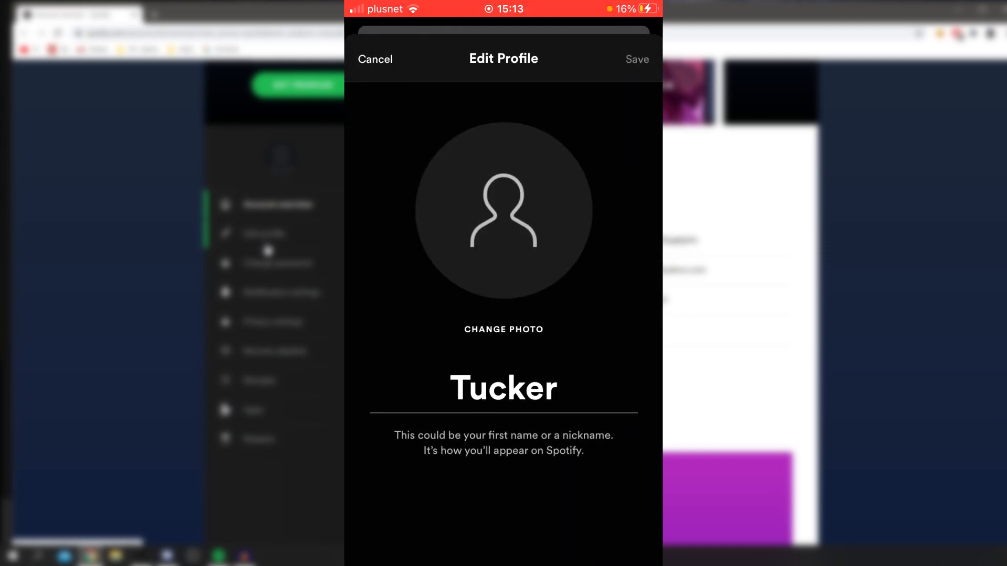
click(503, 387)
text(Tu)
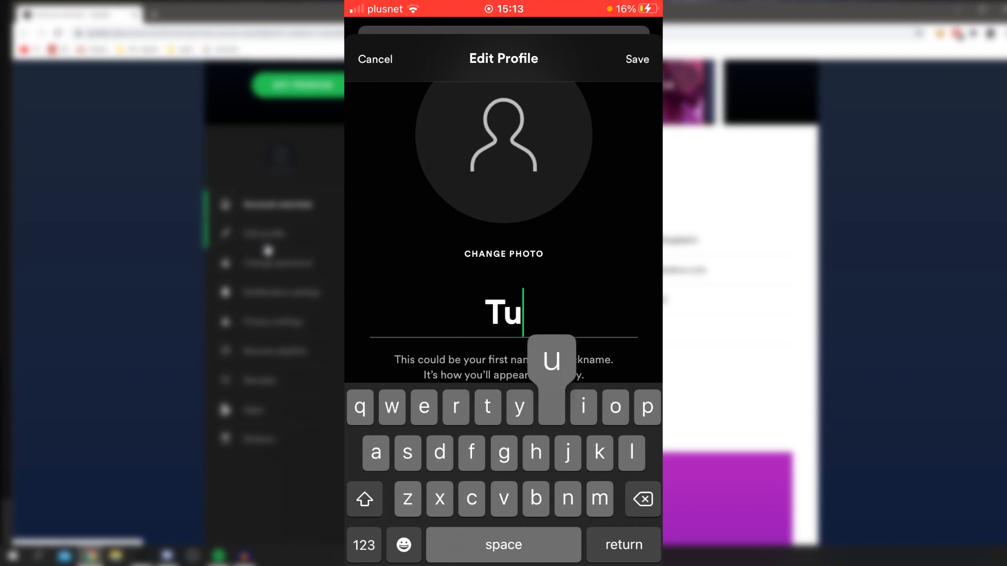
text(torialTuck)
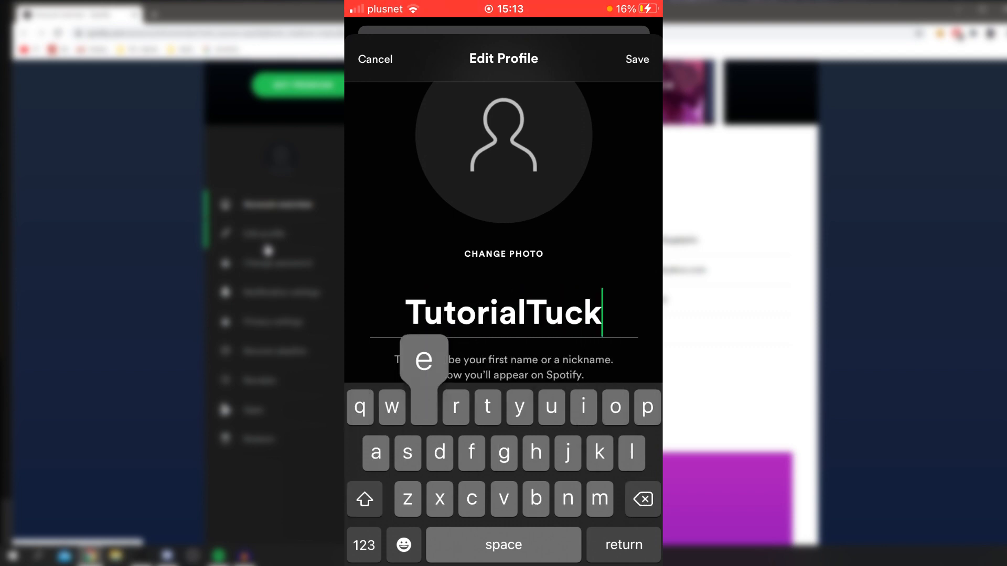
click(637, 59)
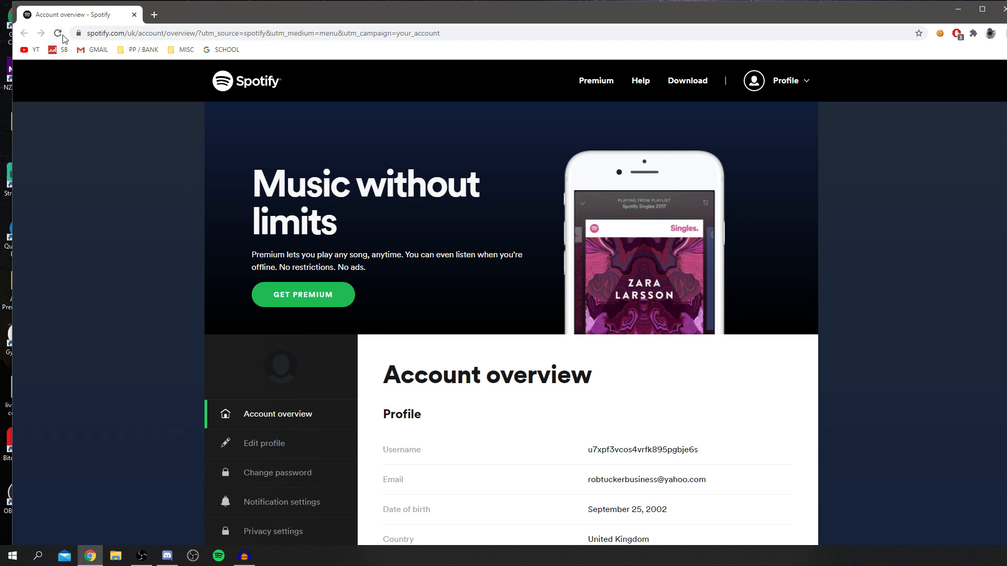
mouse_move(348, 110)
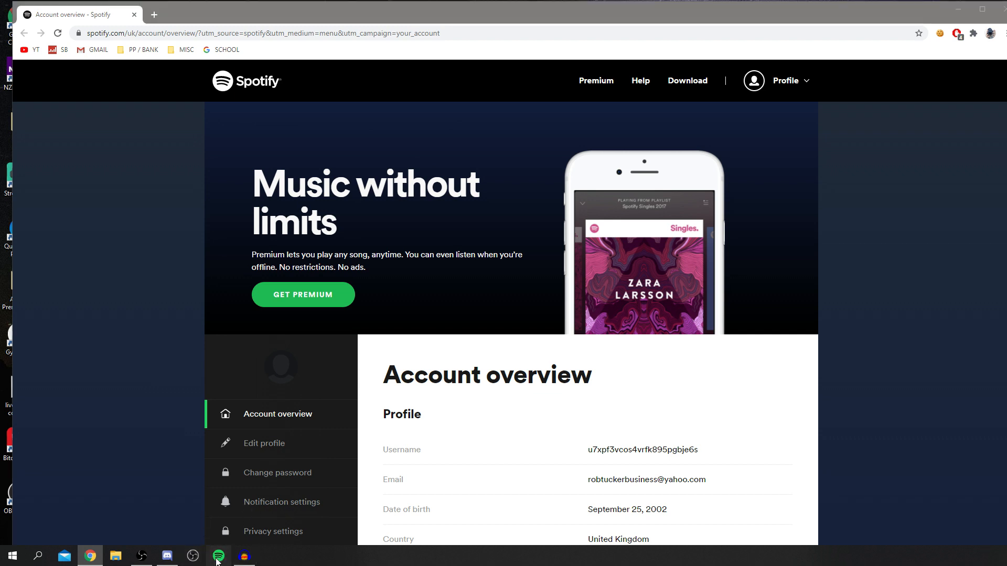
Switch to the desktop app, where the profile now reads TutorialTucker.
click(218, 556)
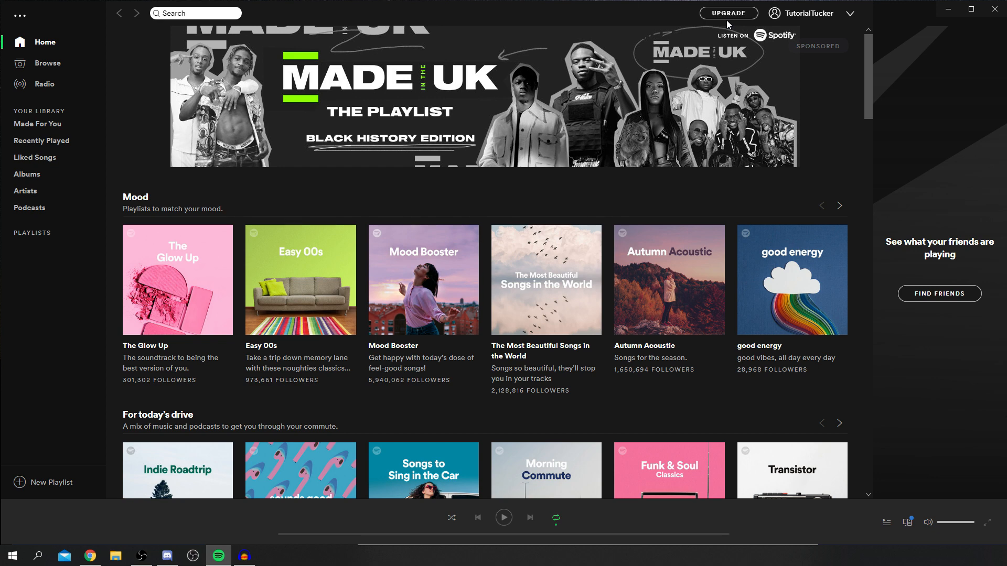
mouse_move(837, 36)
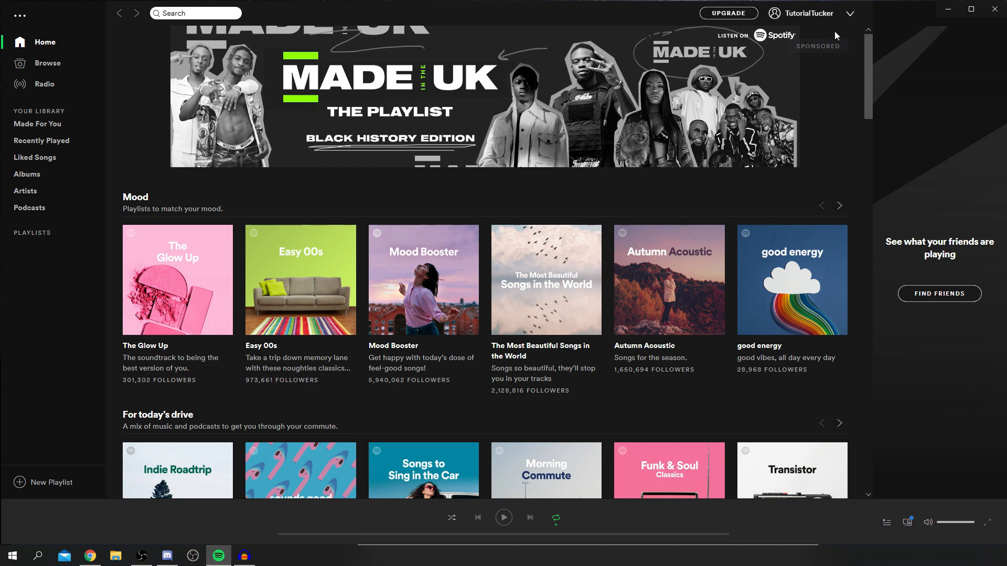